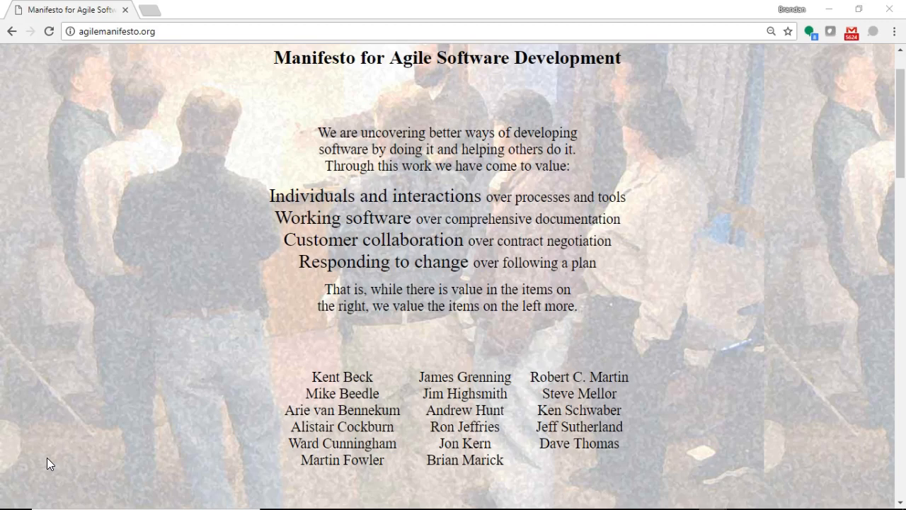
- Highlight the phrase 'over following a plan' on the Agile Manifesto page
{"action": "left_click", "coordinate": [397, 450]}
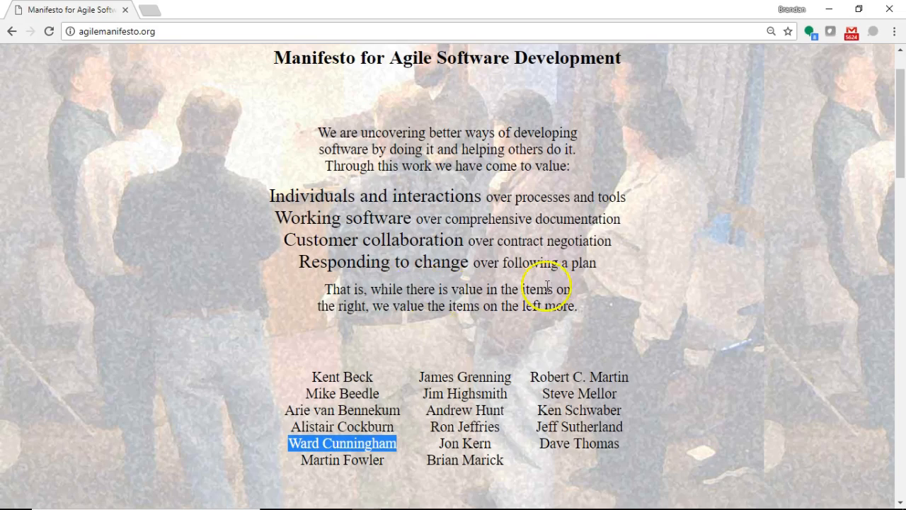
{"action": "left_click_drag", "start_coordinate": [473, 262], "coordinate": [597, 262]}
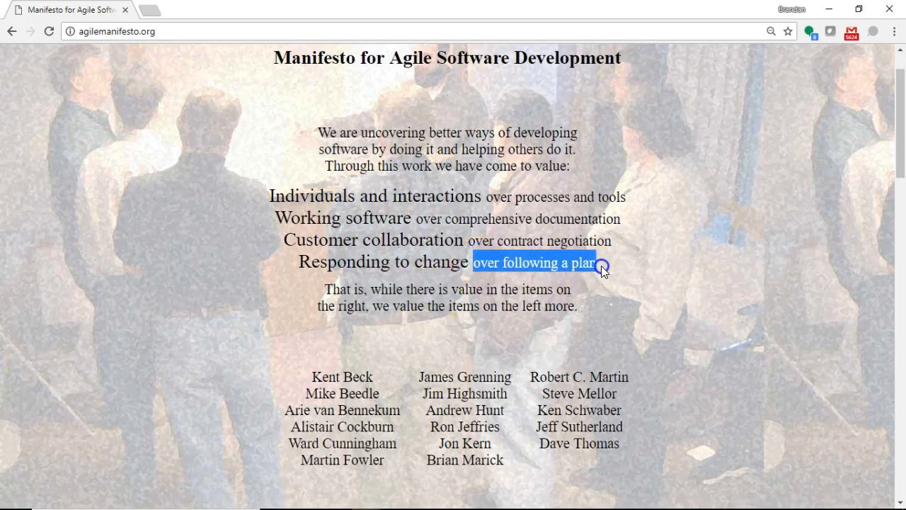
{"action": "left_click", "coordinate": [456, 262]}
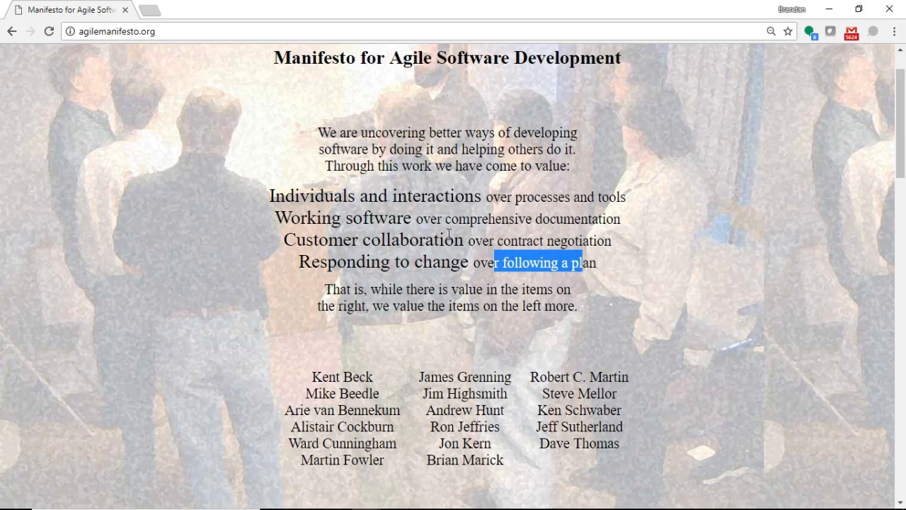
{"action": "mouse_move", "coordinate": [595, 161]}
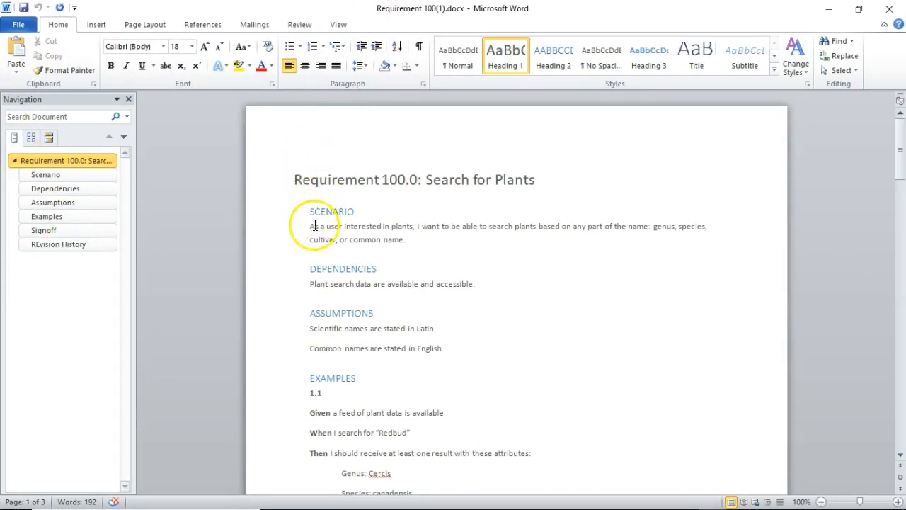
{"action": "left_click_drag", "start_coordinate": [325, 227], "coordinate": [414, 232]}
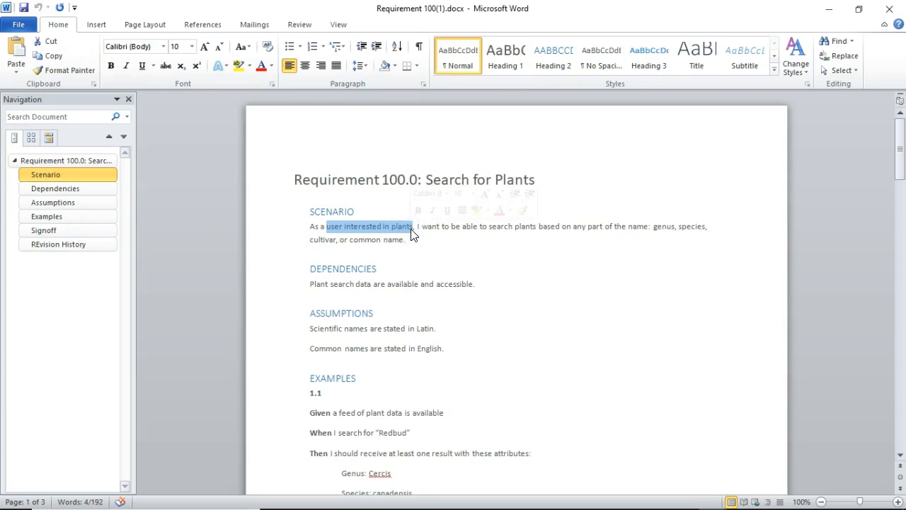
{"action": "mouse_move", "coordinate": [489, 227]}
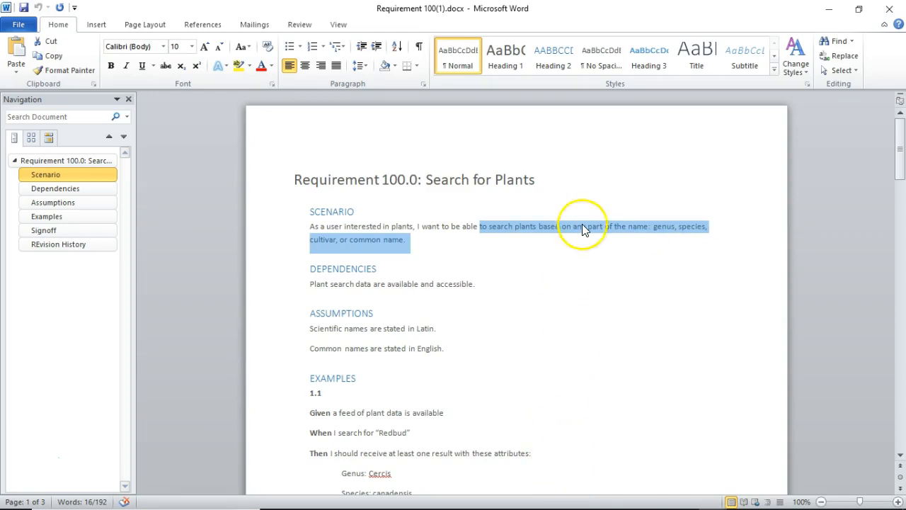
- Append 'so that I can find plants that my search criteria' to the Scenario sentence
{"action": "left_click", "coordinate": [434, 244]}
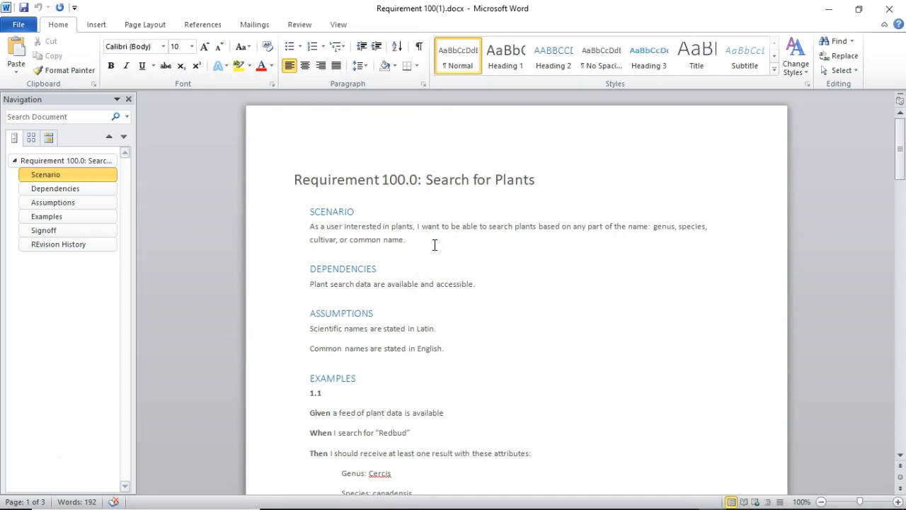
{"action": "type", "text": "so that I c"}
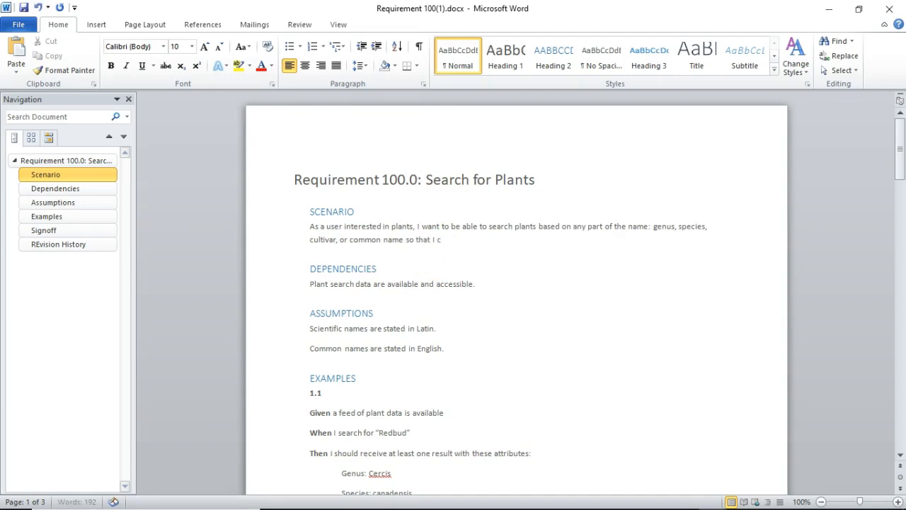
{"action": "type", "text": "an find plants tha tm"}
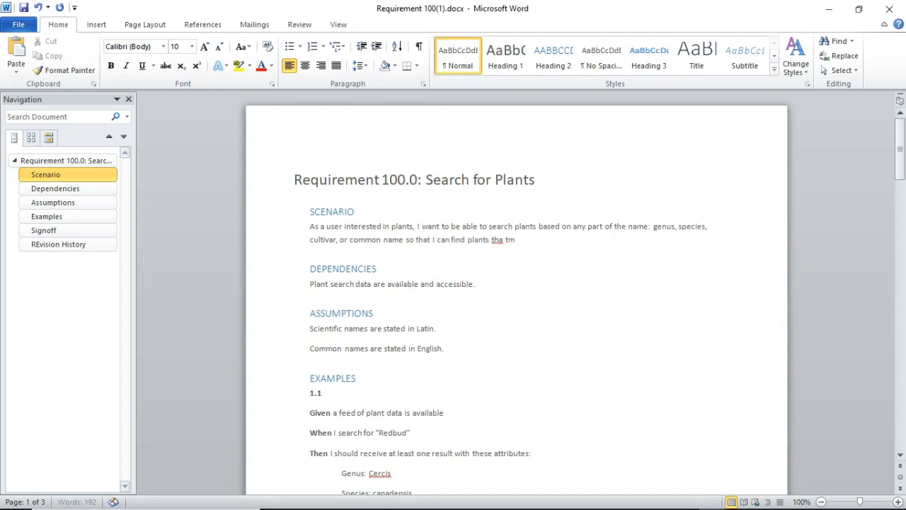
{"action": "type", "text": "that my"}
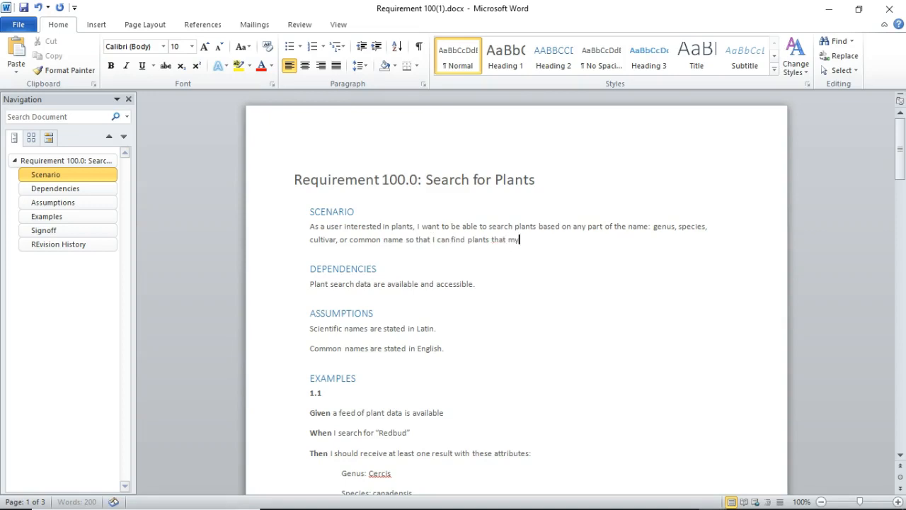
{"action": "type", "text": "search criteria."}
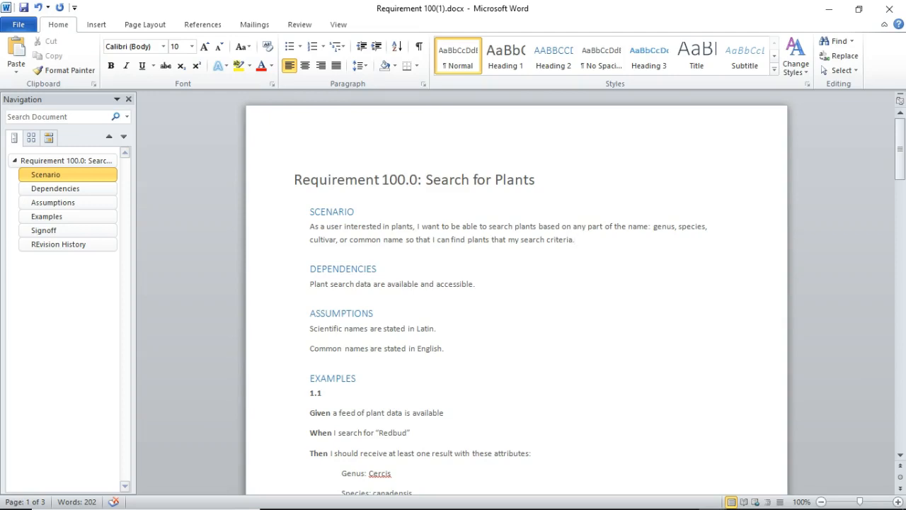
{"action": "left_click", "coordinate": [575, 240]}
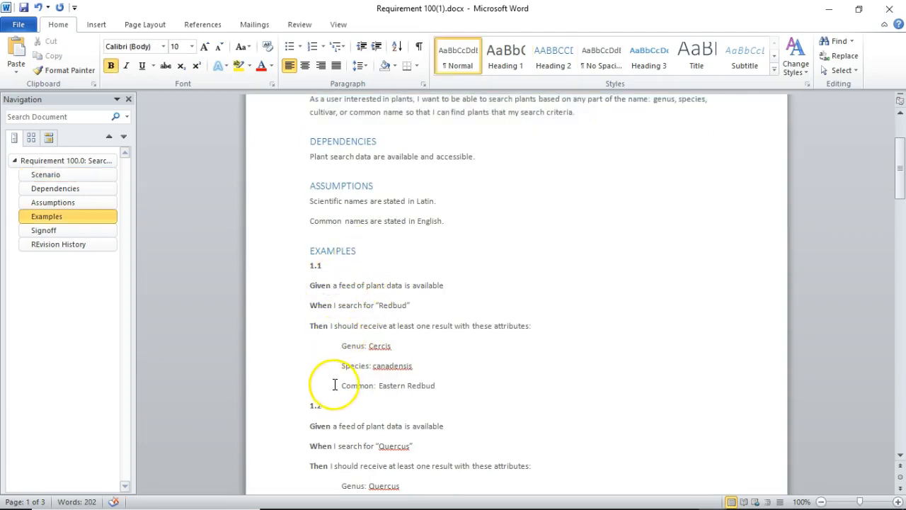
{"action": "mouse_move", "coordinate": [340, 408]}
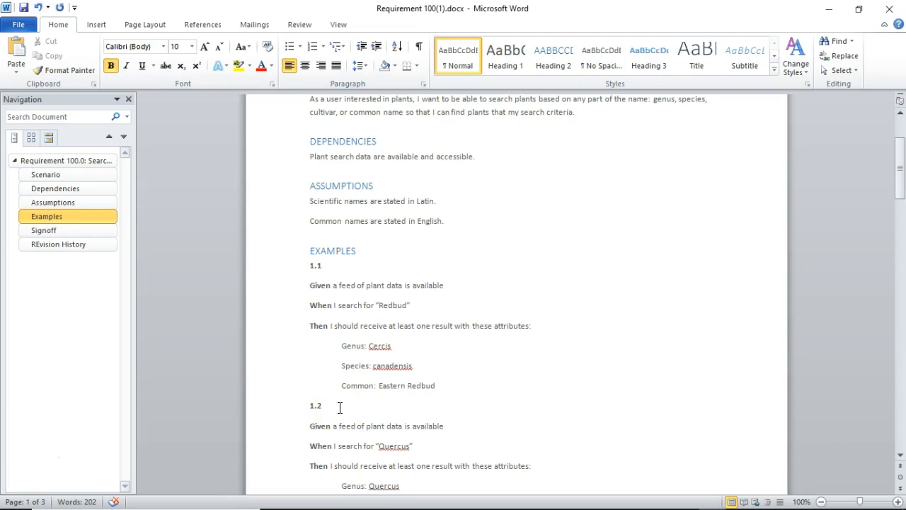
{"action": "left_click", "coordinate": [330, 284]}
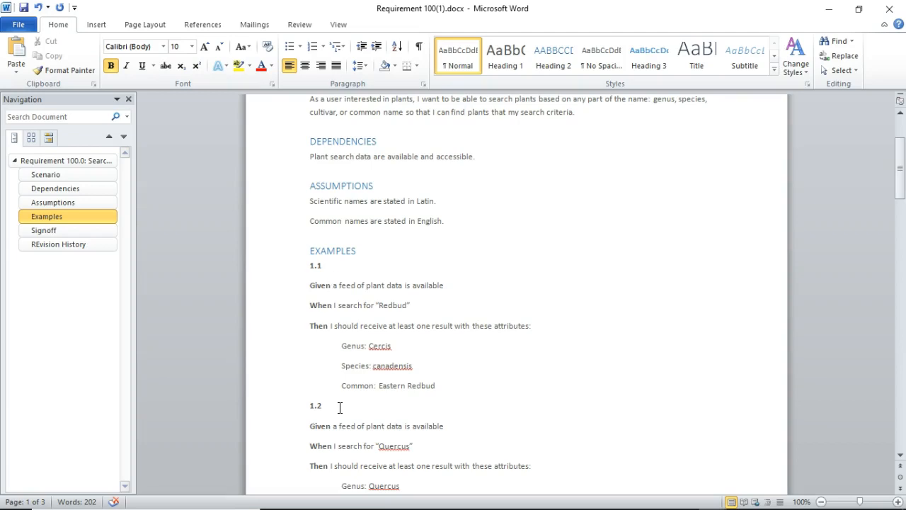
{"action": "left_click", "coordinate": [331, 284]}
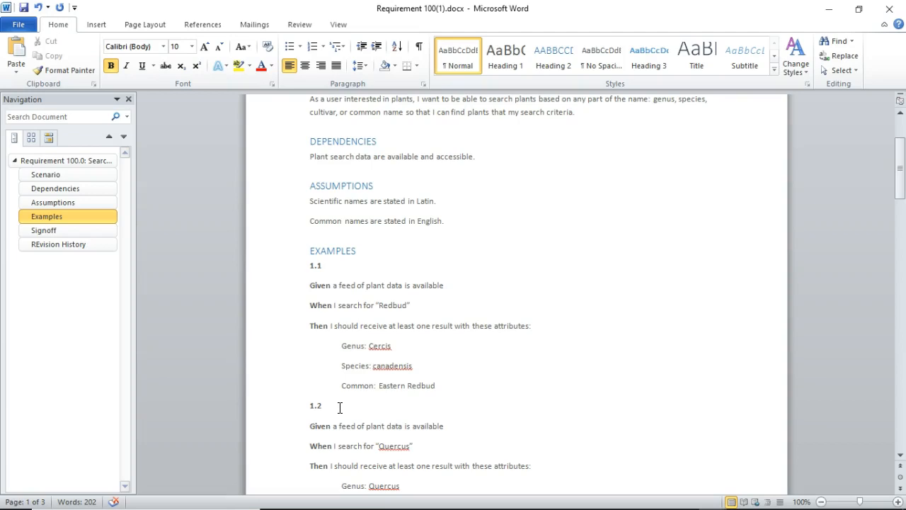
{"action": "left_click", "coordinate": [329, 285]}
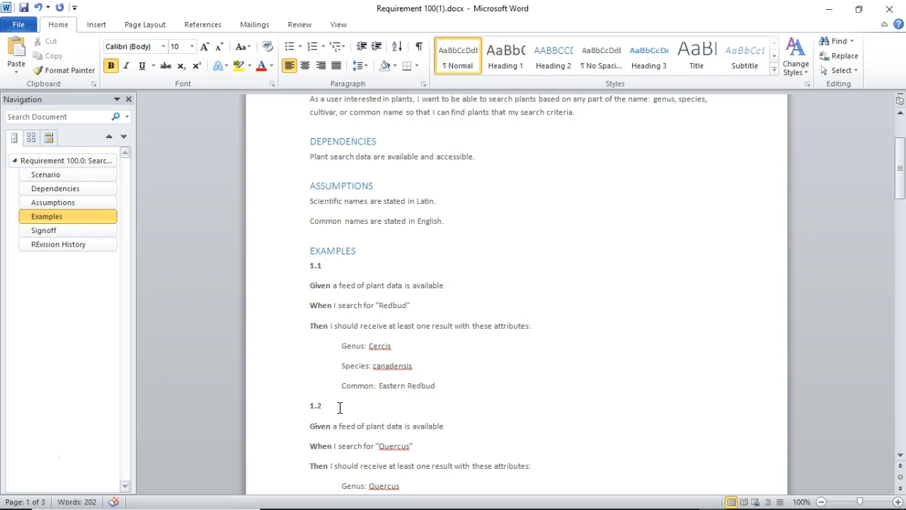
{"action": "left_click", "coordinate": [331, 284]}
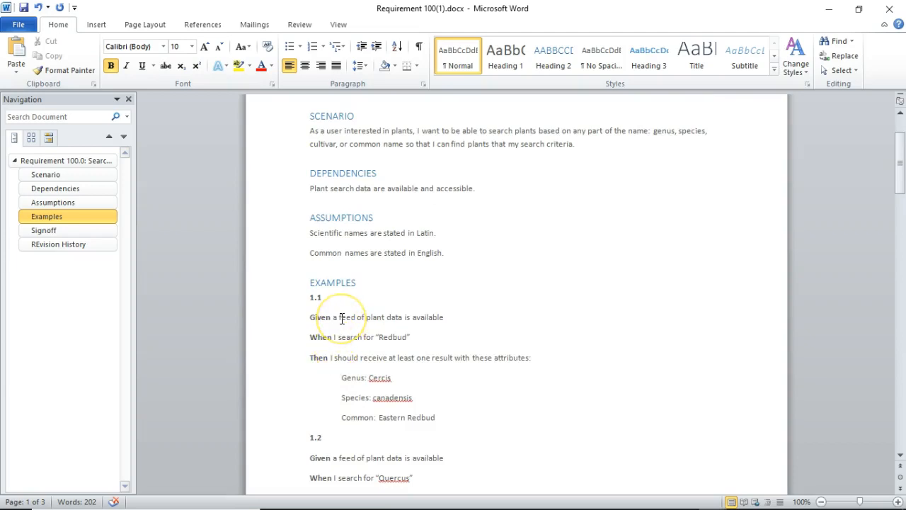
{"action": "mouse_move", "coordinate": [347, 337]}
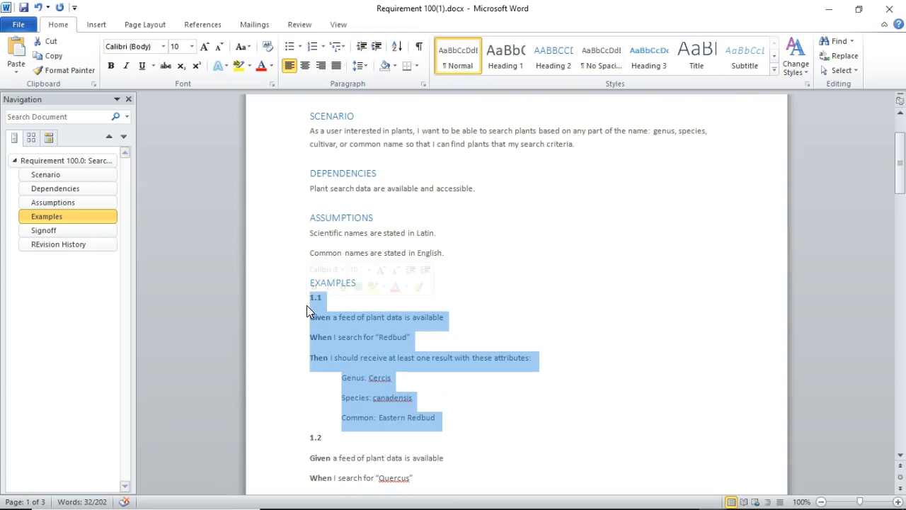
{"action": "scroll", "scroll_direction": "down", "scroll_amount": 3}
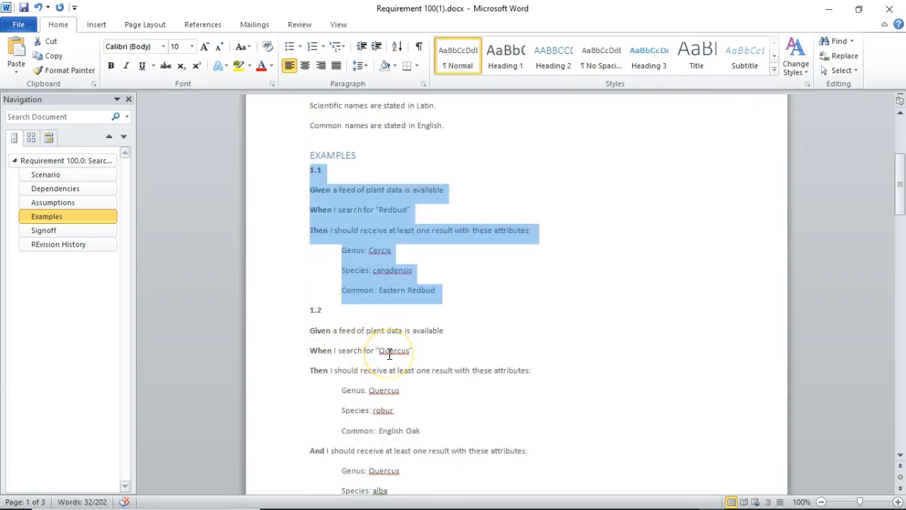
{"action": "scroll", "scroll_direction": "down", "scroll_amount": 3}
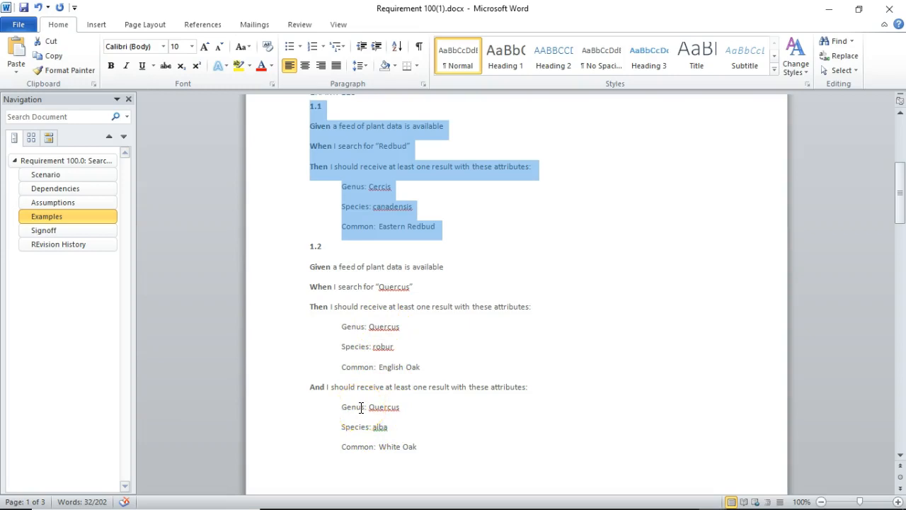
{"action": "scroll", "scroll_direction": "down", "scroll_amount": 3}
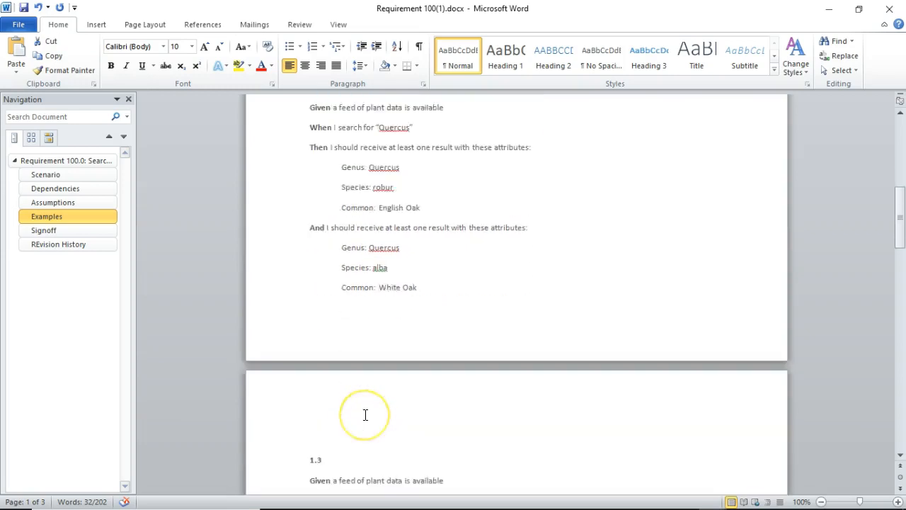
{"action": "scroll", "scroll_direction": "down", "scroll_amount": 3}
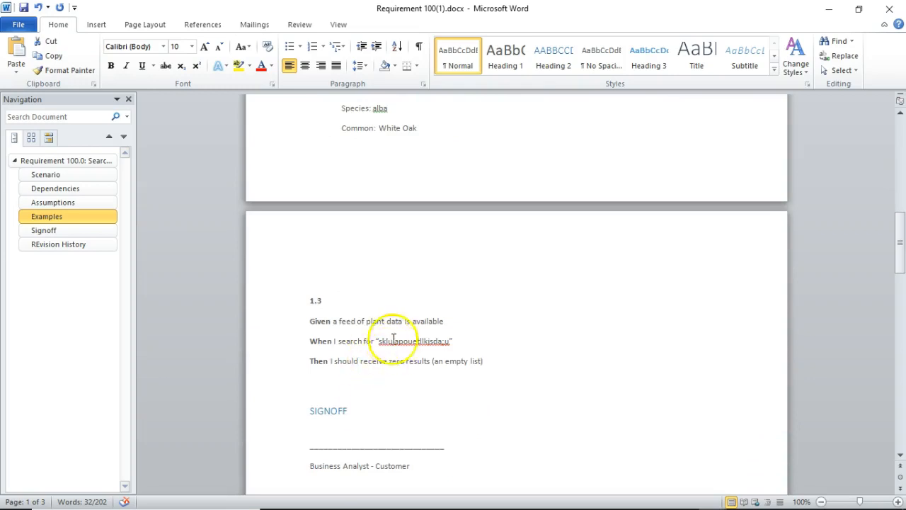
{"action": "double_click", "coordinate": [414, 340]}
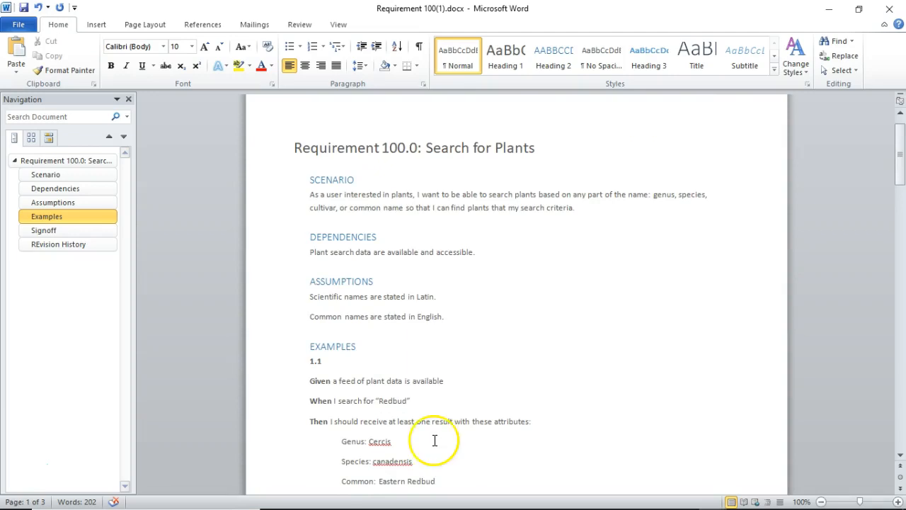
{"action": "scroll", "scroll_direction": "down", "scroll_amount": 3}
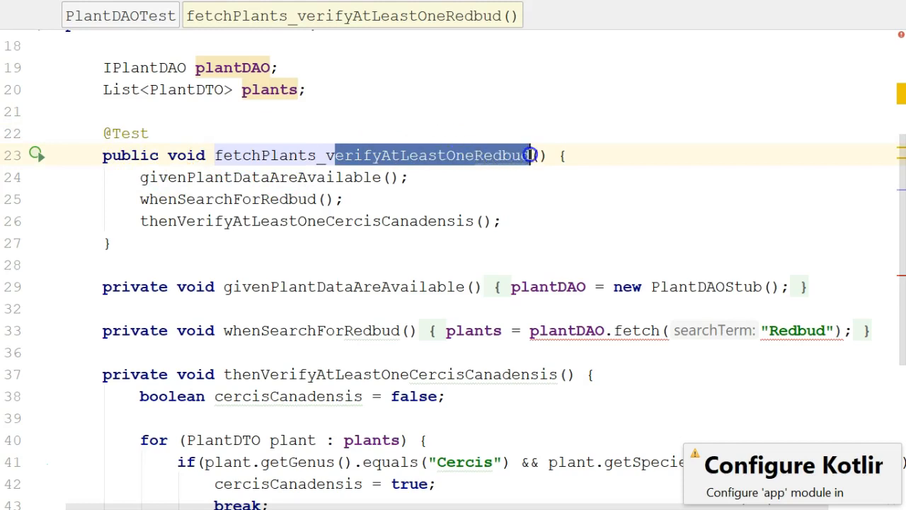
{"action": "mouse_move", "coordinate": [488, 154]}
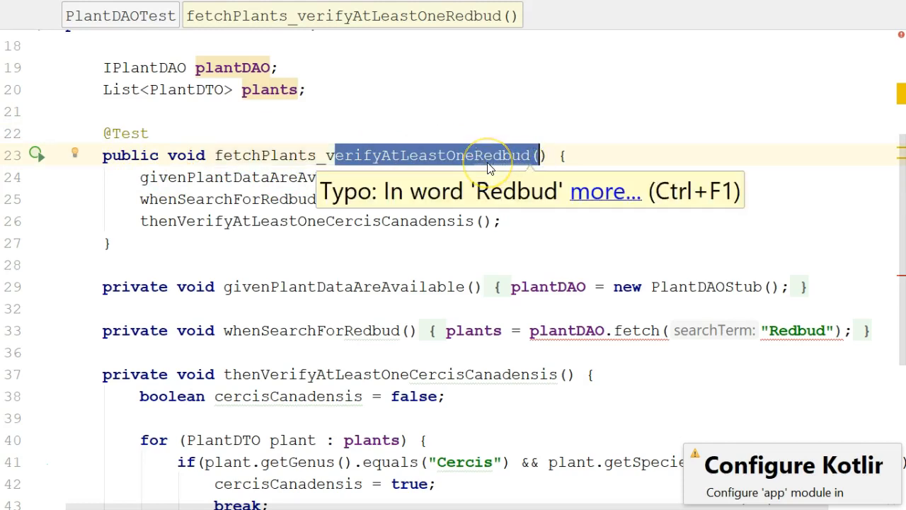
{"action": "mouse_move", "coordinate": [795, 332]}
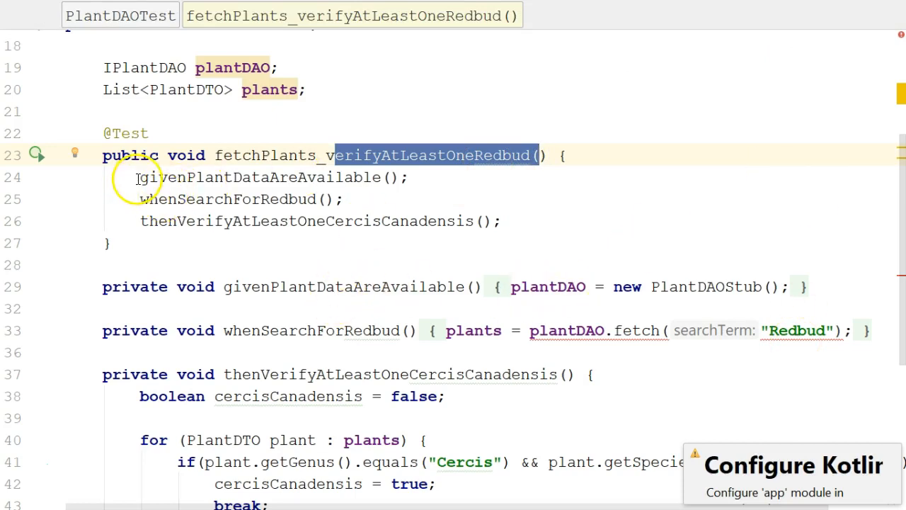
- Review the Redbud test's givenPlantDataAreAvailable and whenSearchForRedbud step calls in PlantDAOTest
{"action": "double_click", "coordinate": [269, 177]}
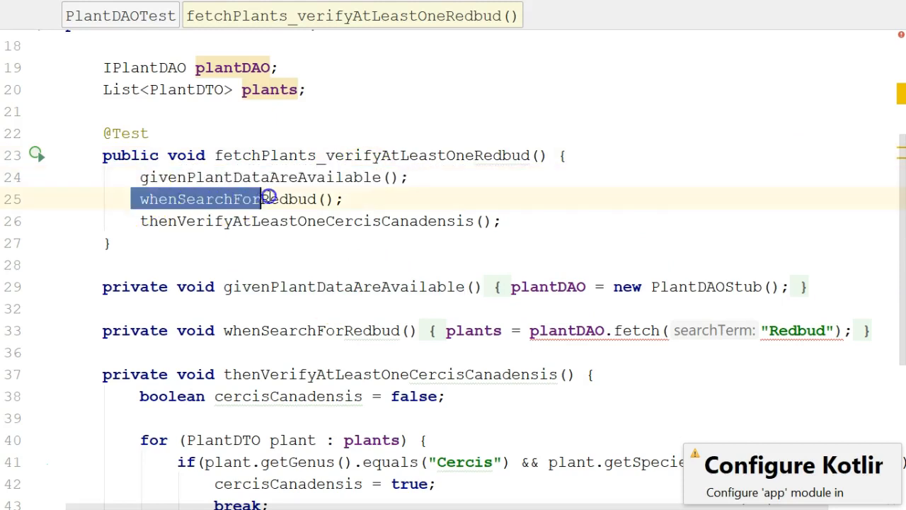
{"action": "left_click", "coordinate": [419, 221]}
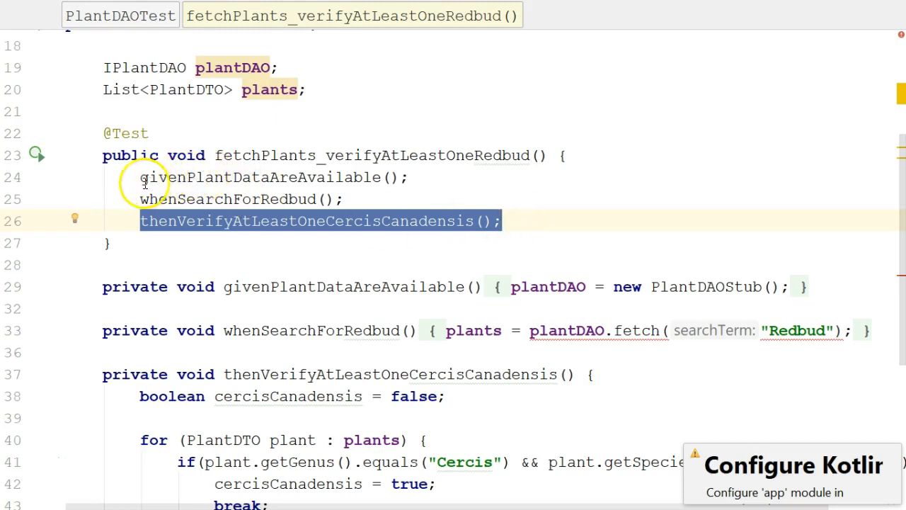
{"action": "double_click", "coordinate": [262, 177]}
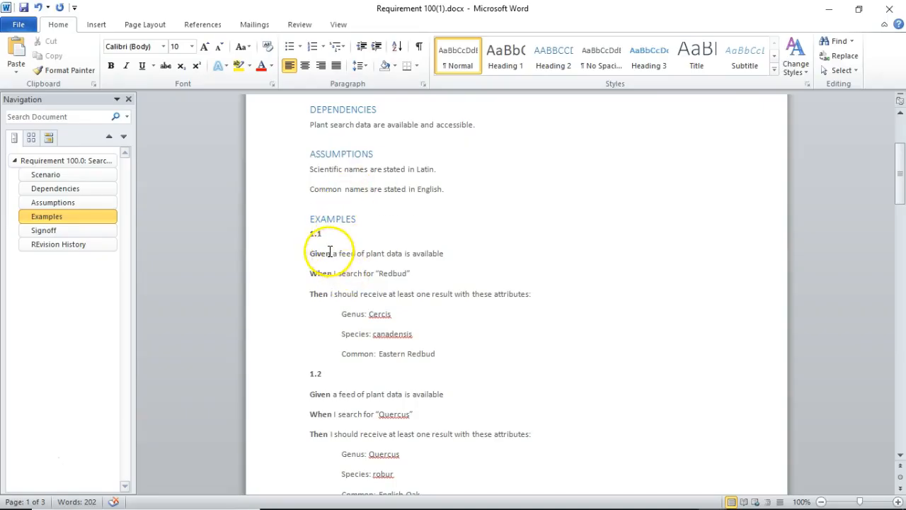
{"action": "left_click_drag", "start_coordinate": [310, 254], "coordinate": [450, 254]}
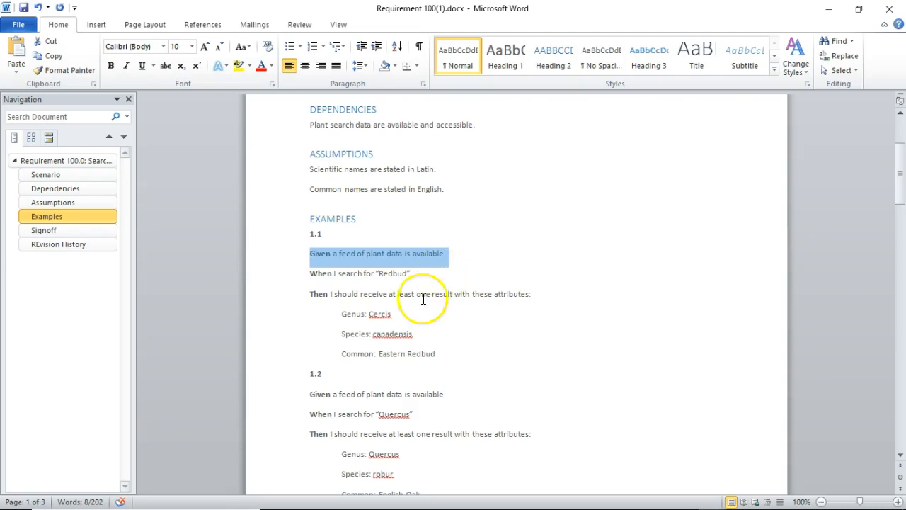
{"action": "scroll", "scroll_direction": "down", "scroll_amount": 3}
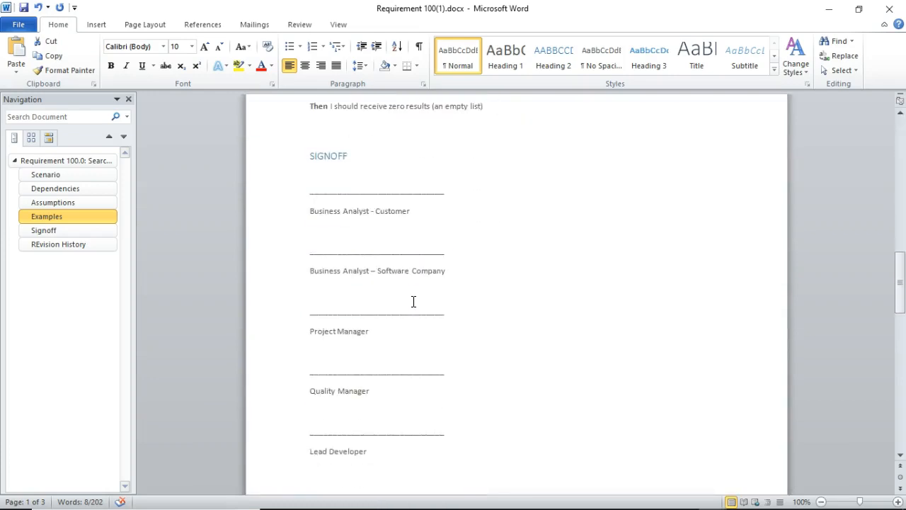
{"action": "scroll", "scroll_direction": "down", "scroll_amount": 3}
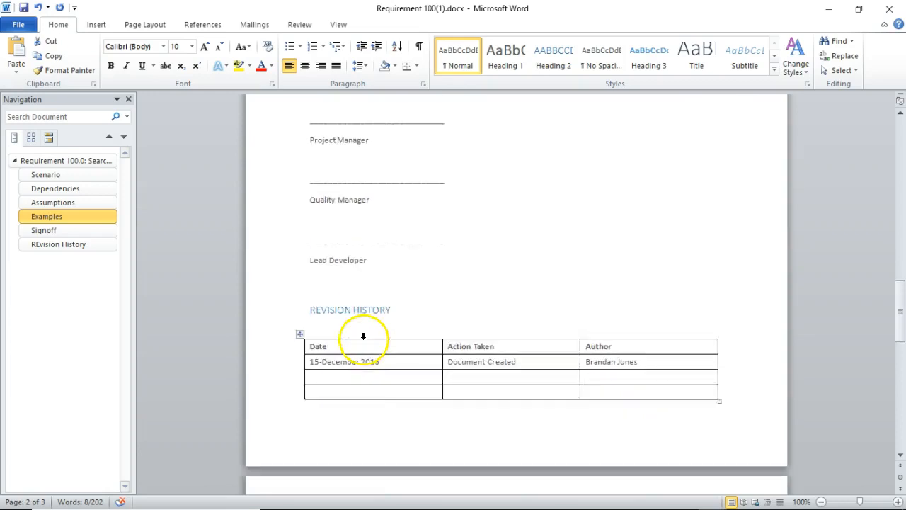
{"action": "scroll", "scroll_direction": "down", "scroll_amount": 3}
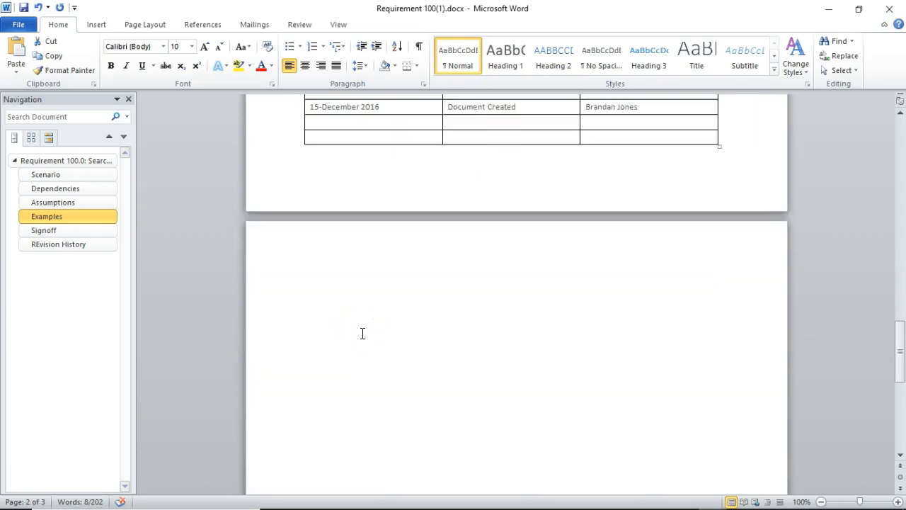